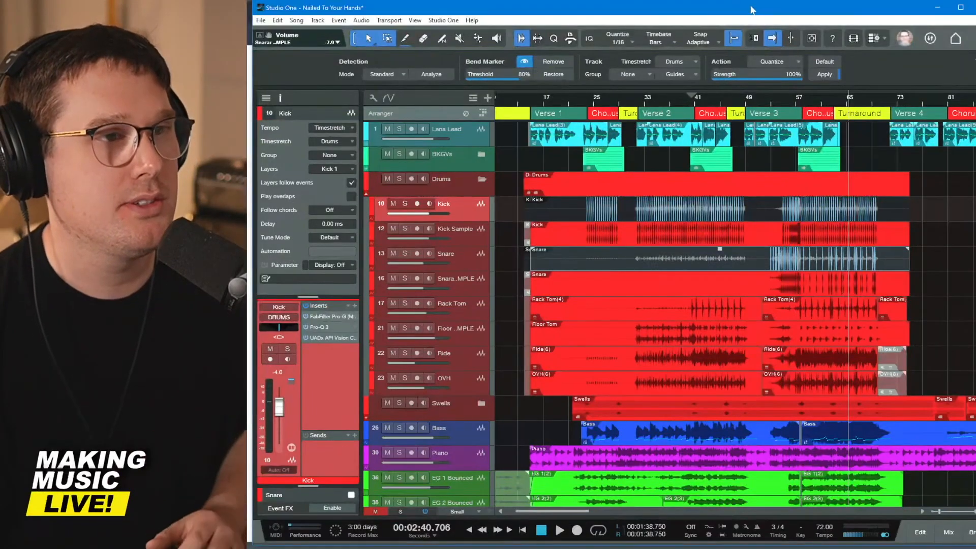
- Close the Nailed To Your Hands song via the File menu
{"action": "left_click", "coordinate": [260, 20]}
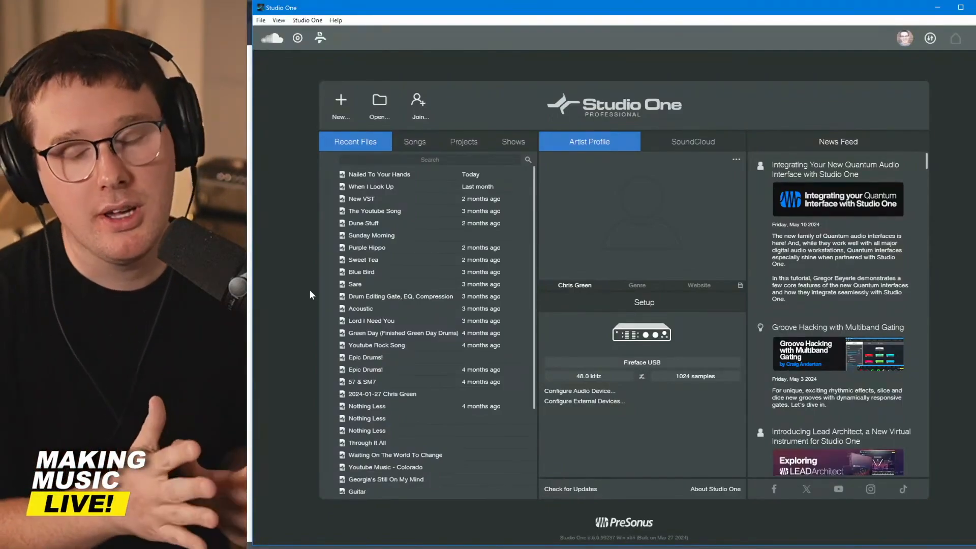
{"action": "mouse_move", "coordinate": [438, 264]}
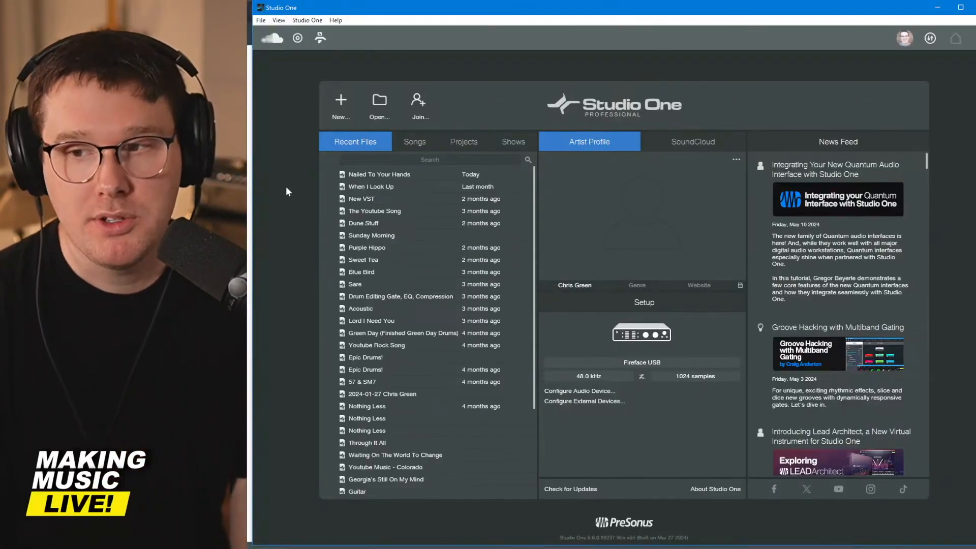
{"action": "left_click", "coordinate": [386, 479]}
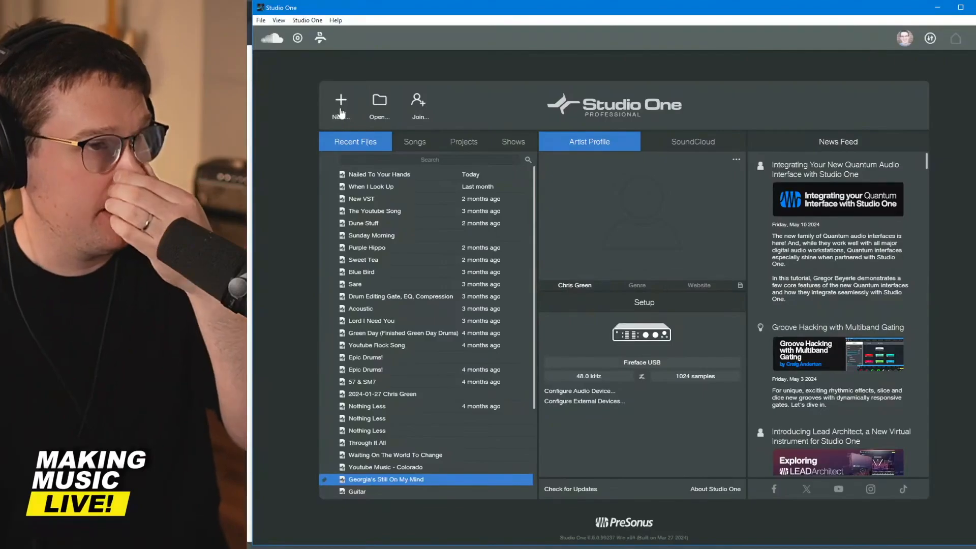
{"action": "mouse_move", "coordinate": [341, 105]}
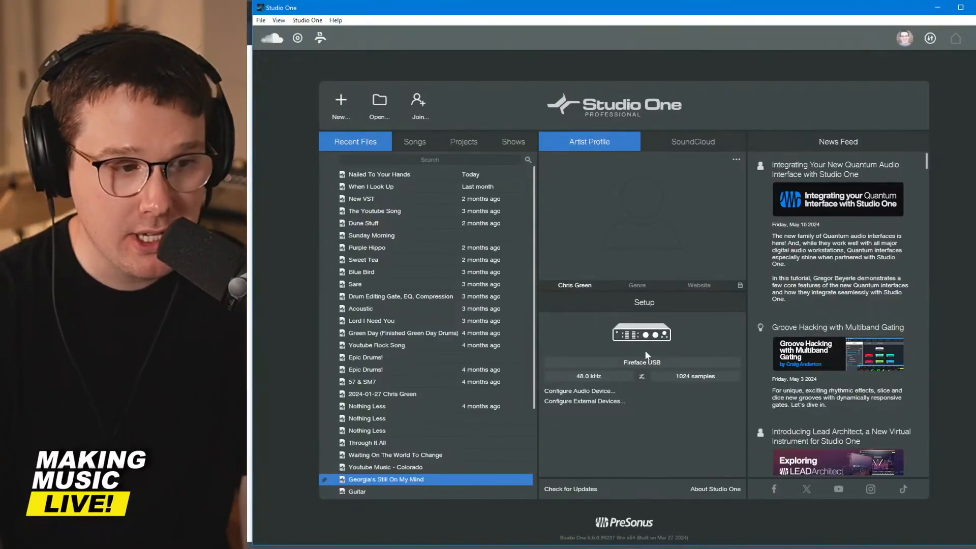
- Open Audio Setup options and review the Processing settings for Fireface USB
{"action": "left_click", "coordinate": [579, 390]}
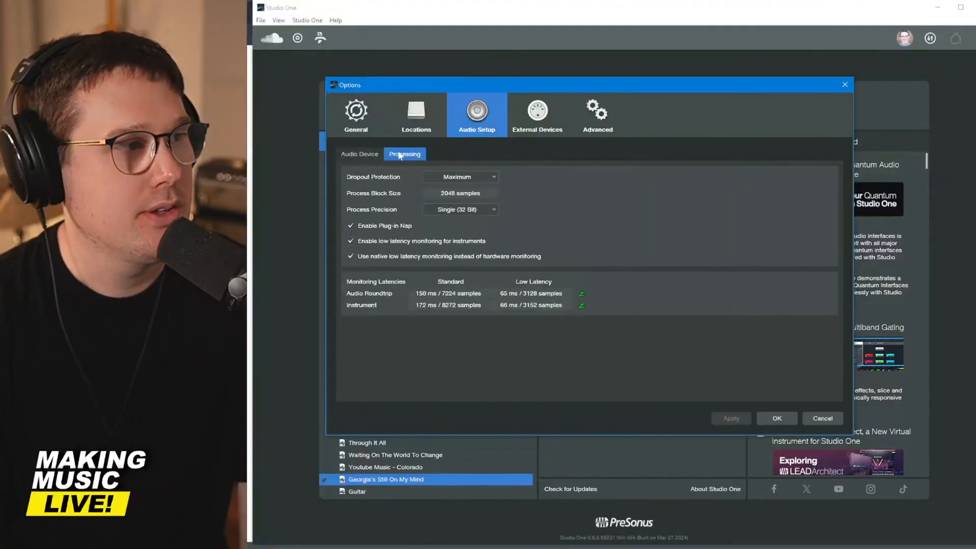
{"action": "left_click", "coordinate": [359, 154]}
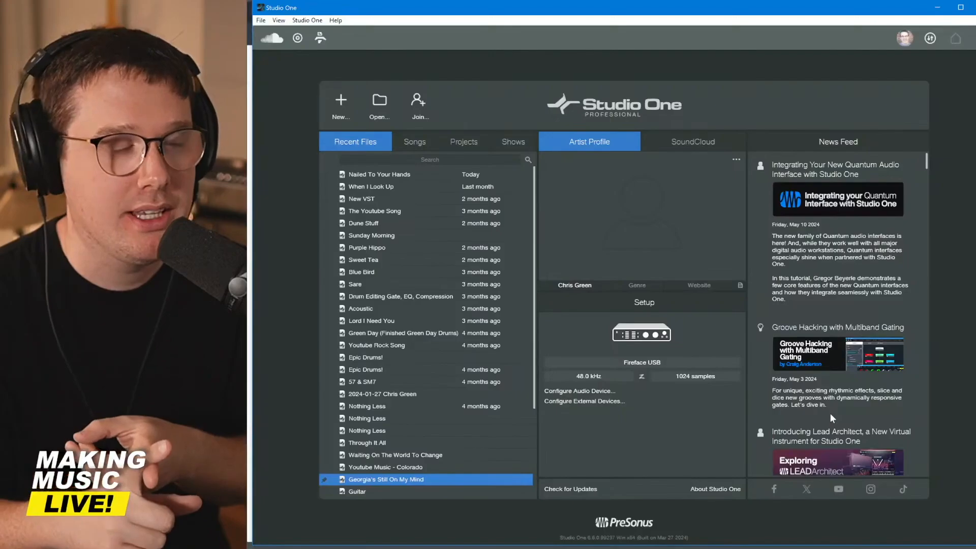
{"action": "mouse_move", "coordinate": [635, 347]}
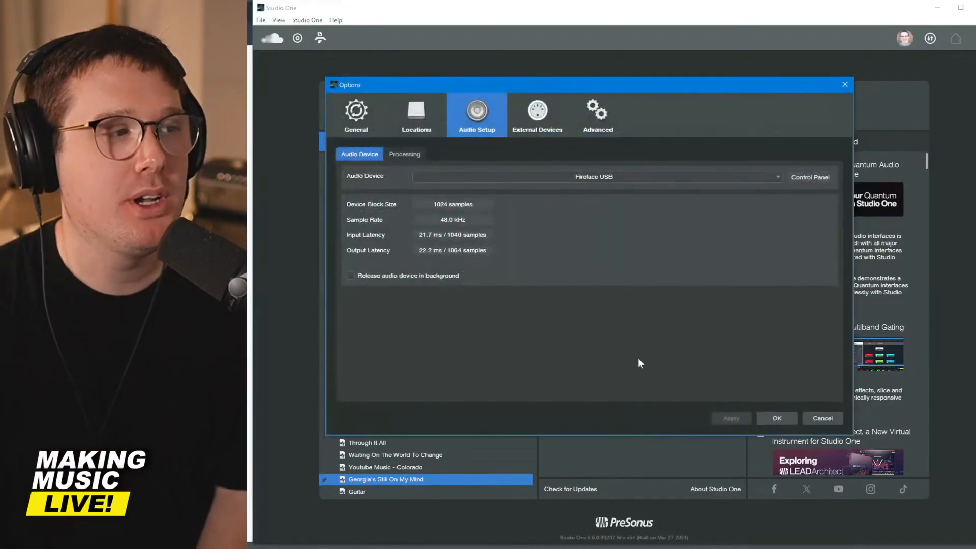
- Browse the audio device list and reselect Fireface USB
{"action": "left_click", "coordinate": [593, 177]}
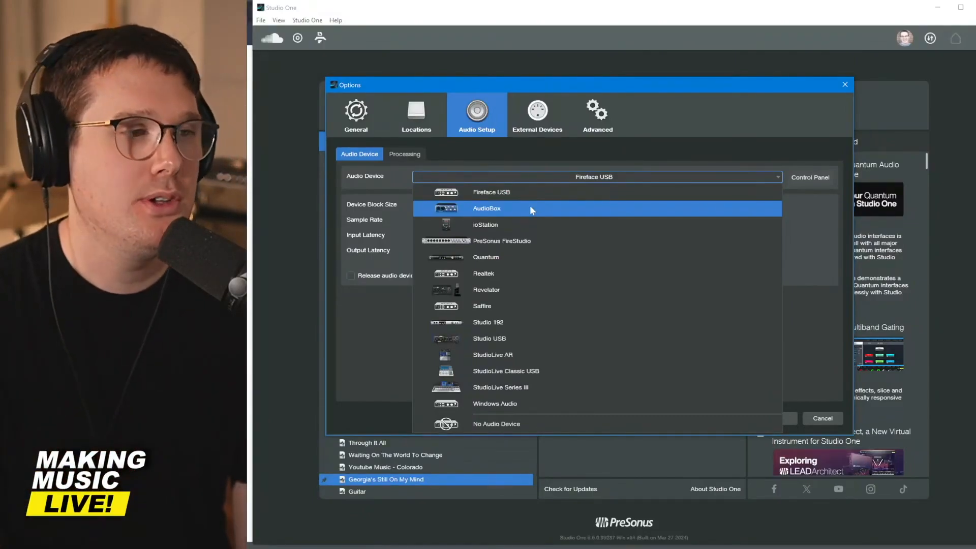
{"action": "mouse_move", "coordinate": [550, 322]}
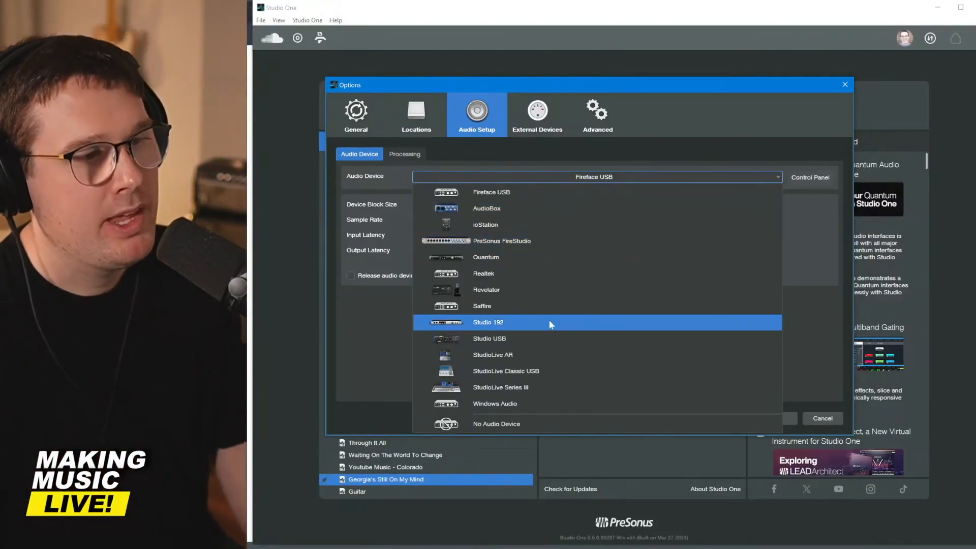
{"action": "mouse_move", "coordinate": [548, 208]}
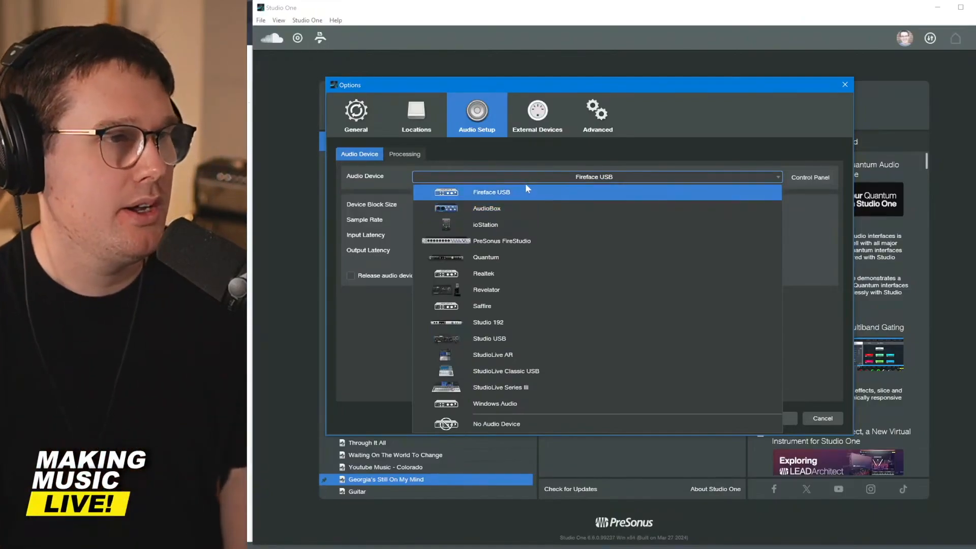
{"action": "left_click", "coordinate": [491, 192]}
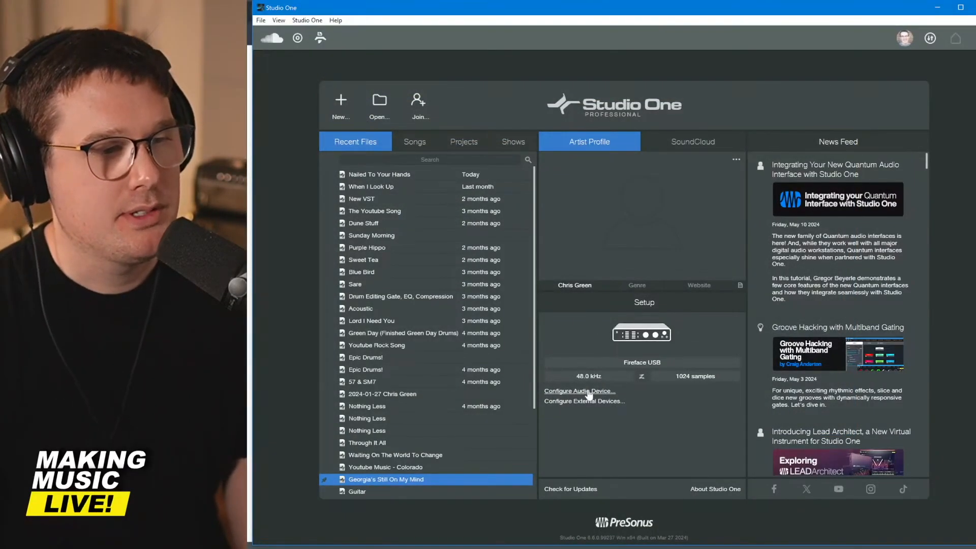
{"action": "mouse_move", "coordinate": [613, 383]}
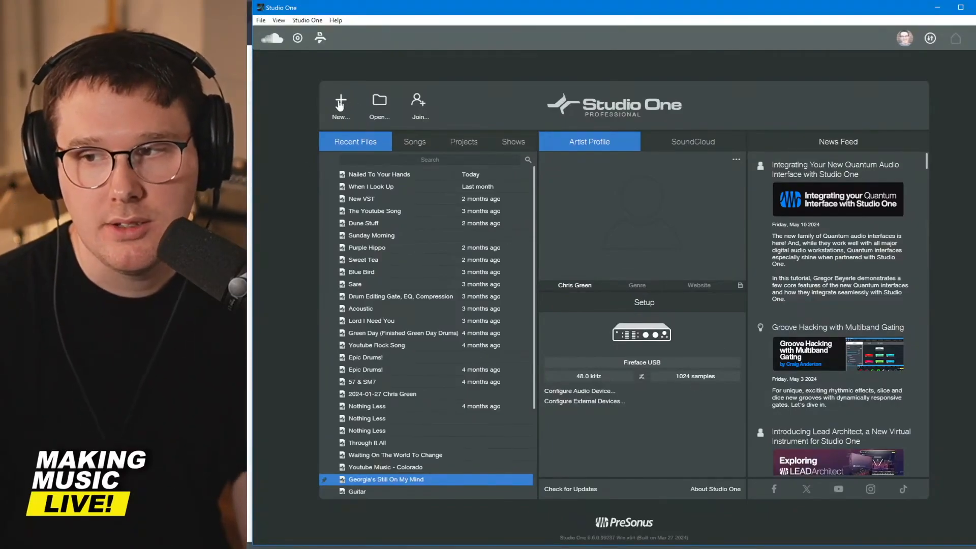
- Start a new Record and Mix song and enter the name How Great Thou Art
{"action": "left_click", "coordinate": [340, 102]}
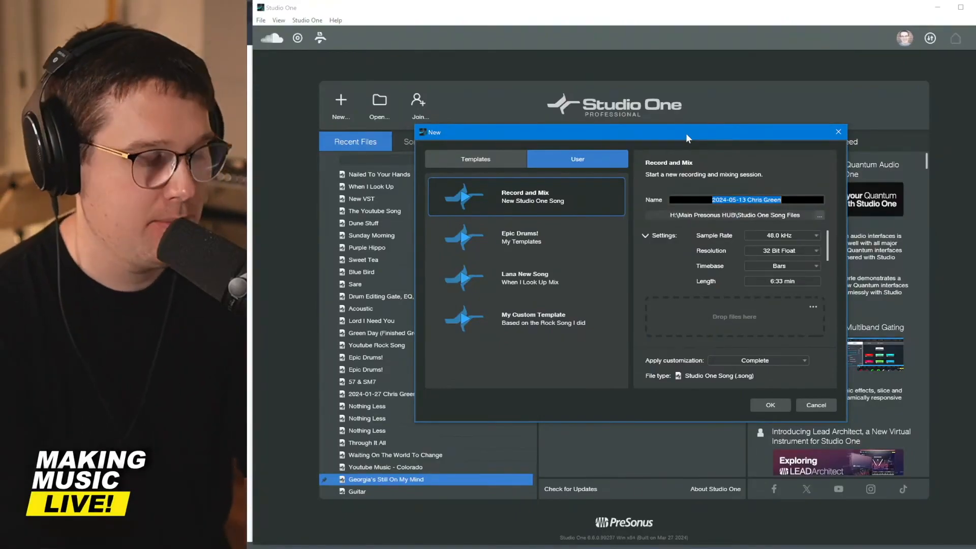
{"action": "type", "text": "How Great Thou Art"}
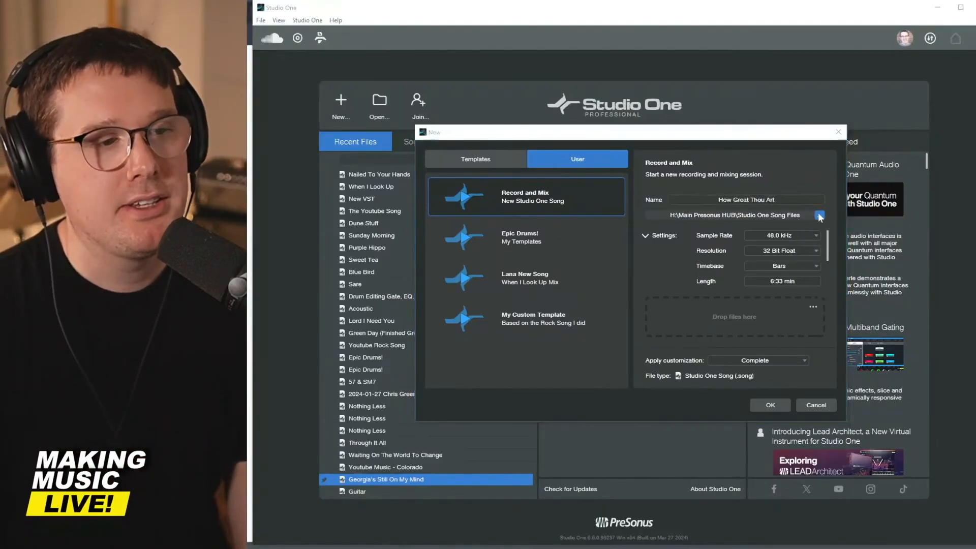
{"action": "left_click", "coordinate": [819, 214]}
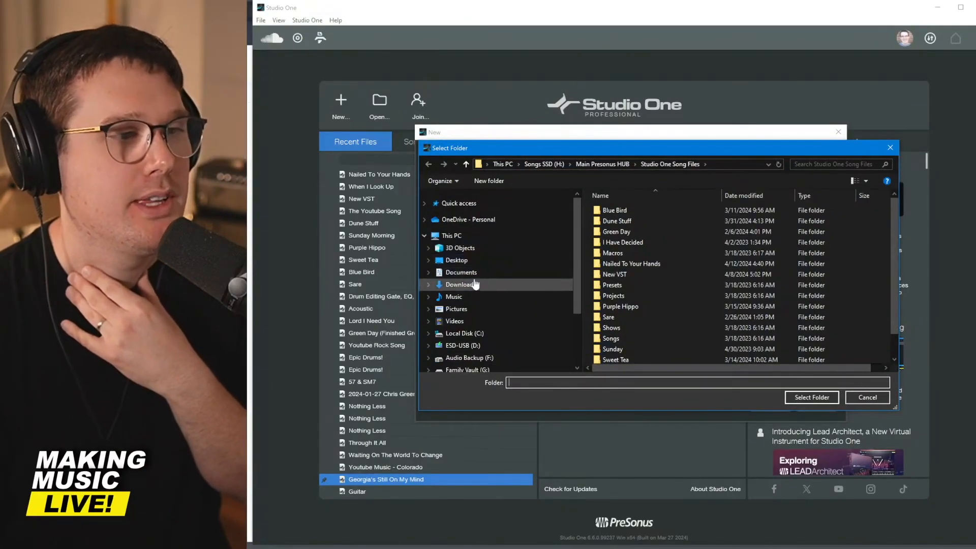
{"action": "mouse_move", "coordinate": [461, 272]}
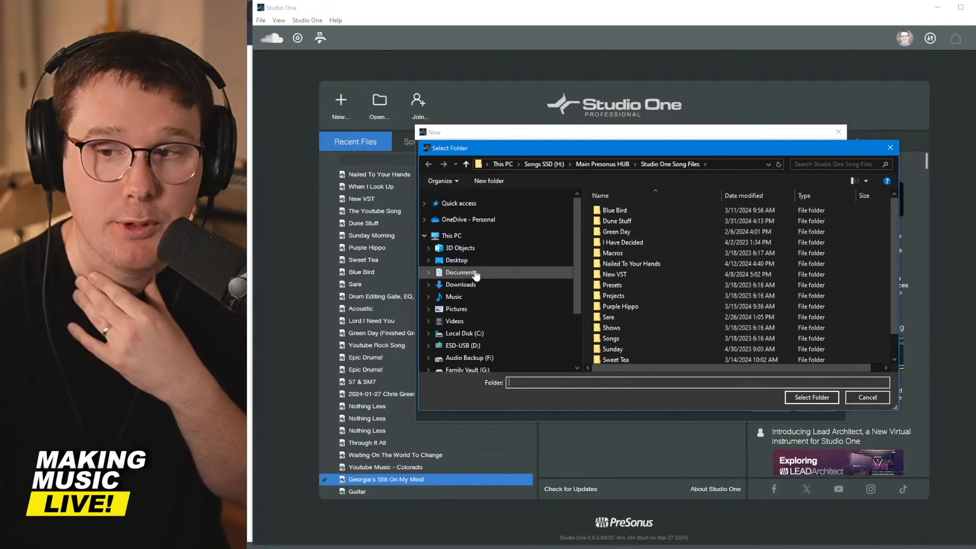
{"action": "mouse_move", "coordinate": [526, 284]}
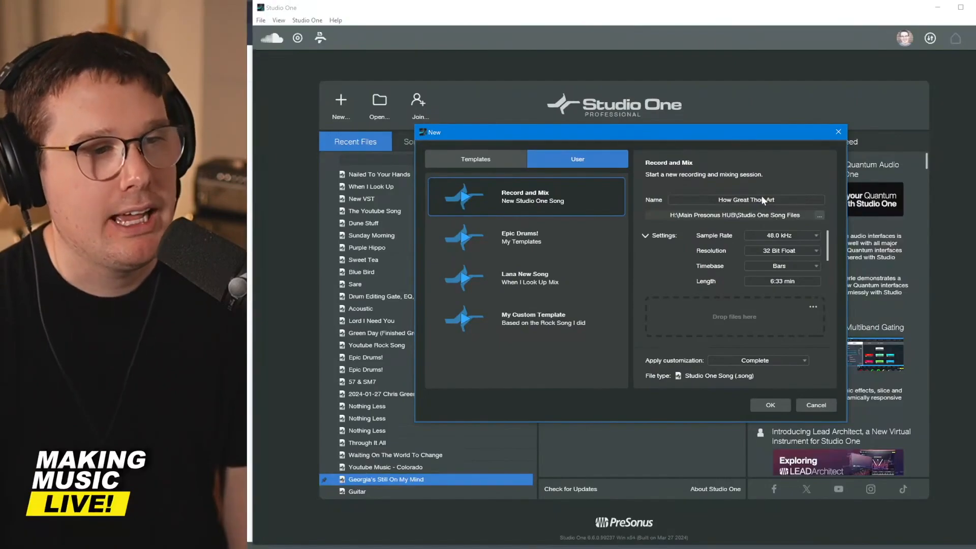
{"action": "left_click", "coordinate": [781, 235]}
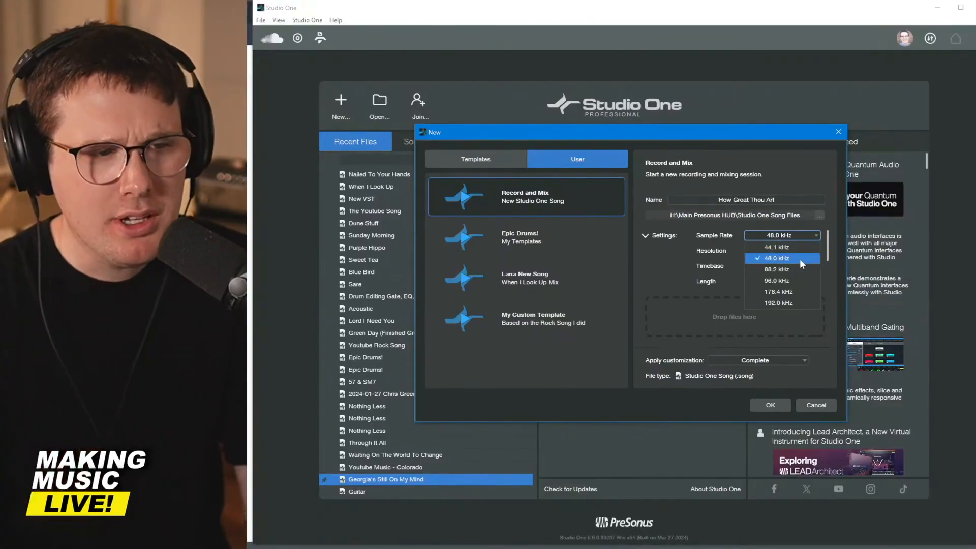
{"action": "mouse_move", "coordinate": [782, 269]}
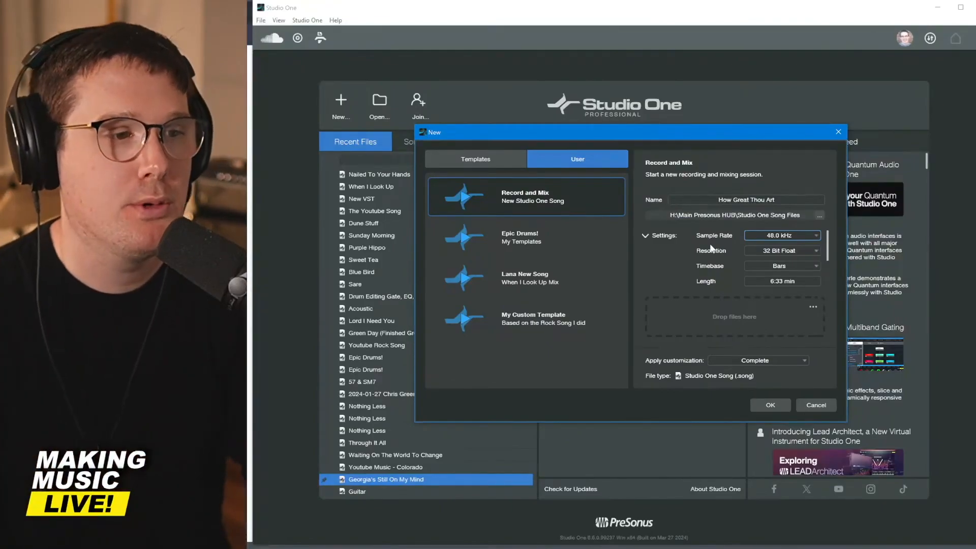
- Set resolution to 32 Bit Float and timebase to Bars, then confirm with OK
{"action": "left_click", "coordinate": [781, 250]}
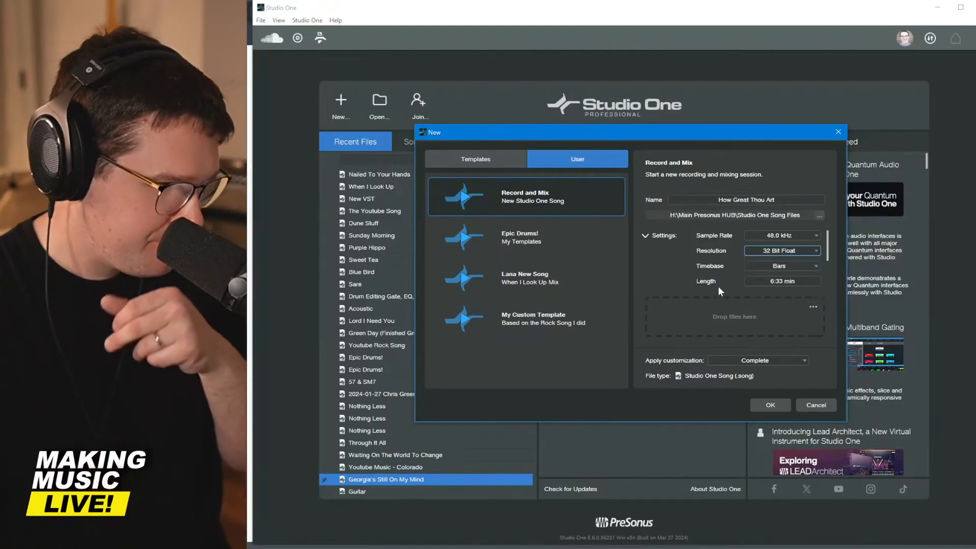
{"action": "left_click", "coordinate": [782, 250]}
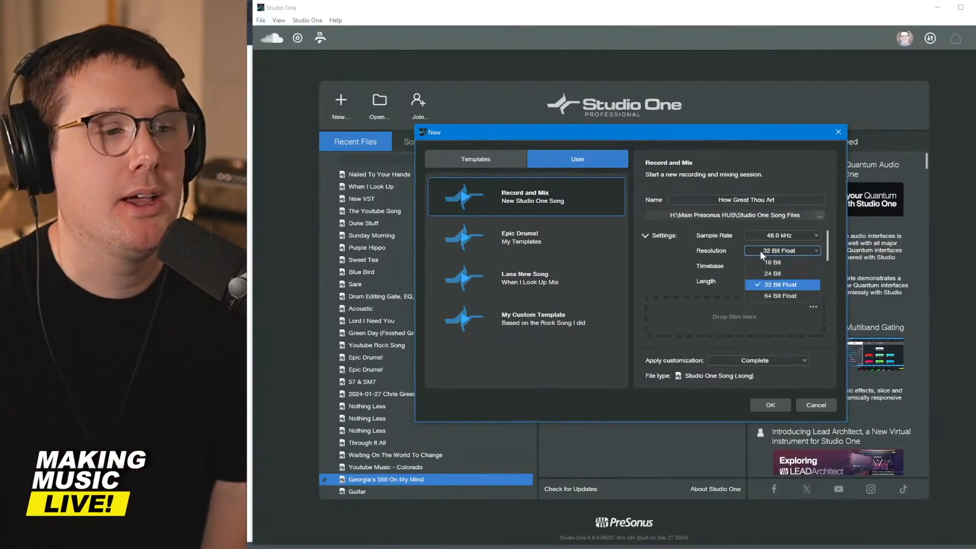
{"action": "mouse_move", "coordinate": [734, 285]}
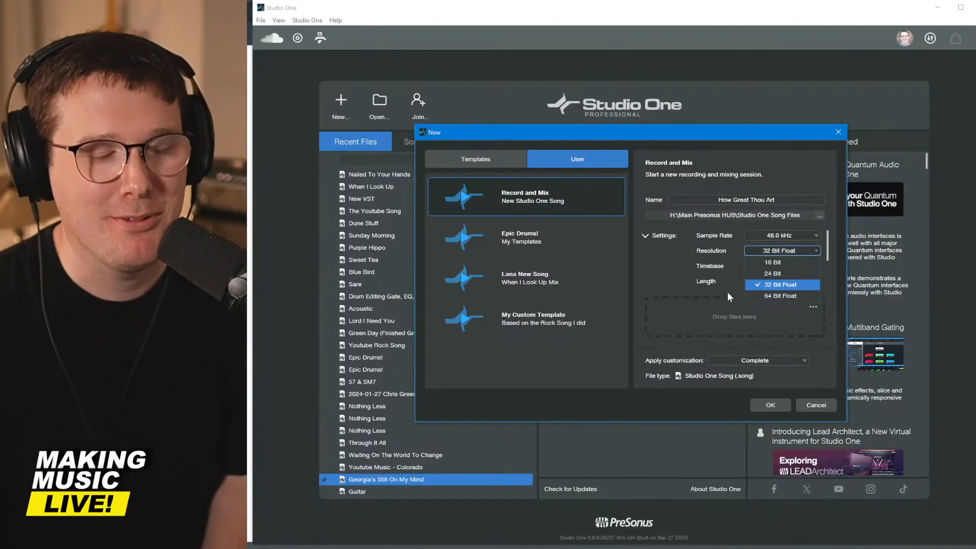
{"action": "left_click", "coordinate": [782, 285]}
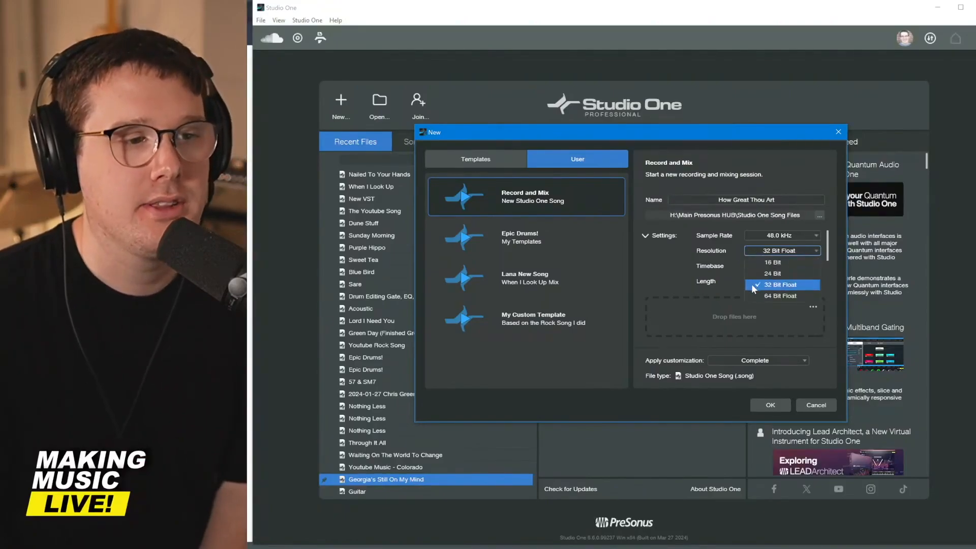
{"action": "left_click", "coordinate": [783, 266]}
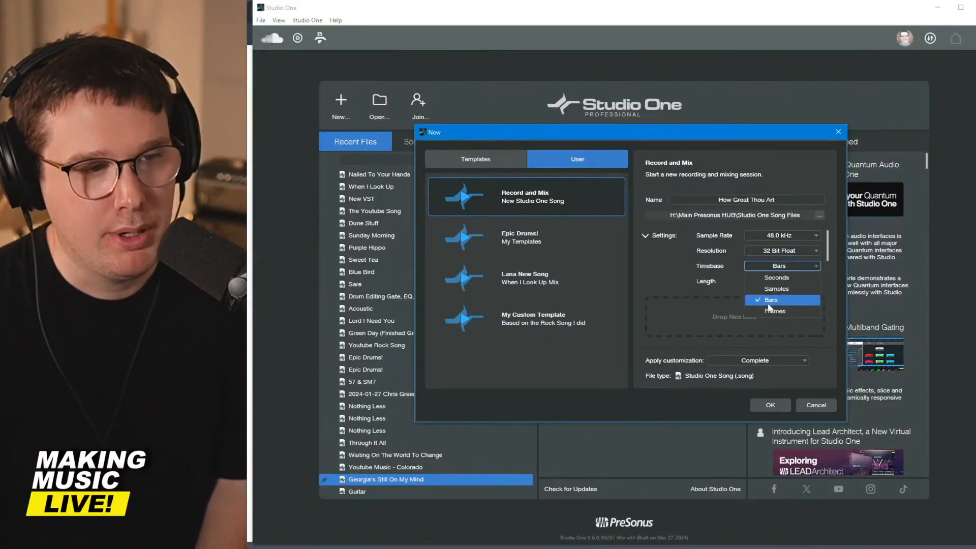
{"action": "left_click", "coordinate": [770, 299]}
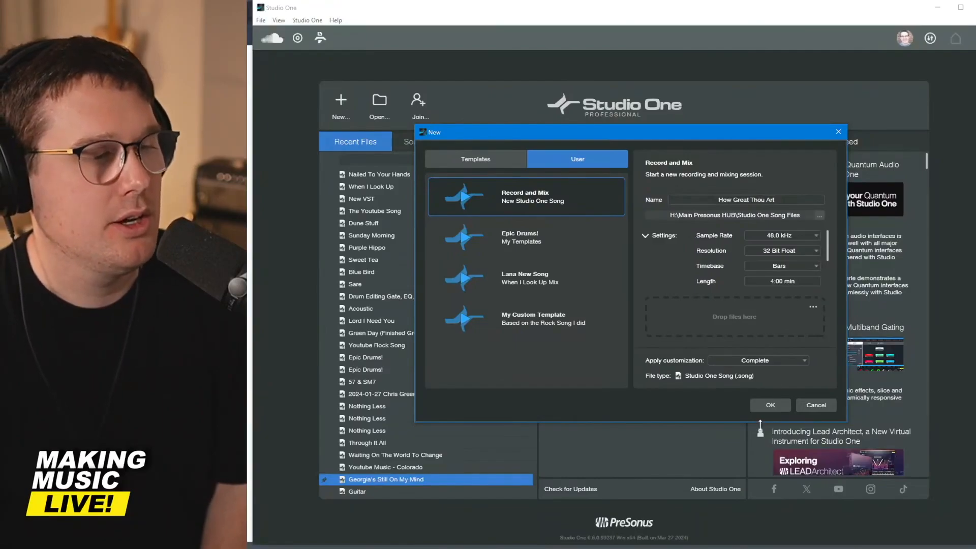
{"action": "left_click", "coordinate": [770, 405]}
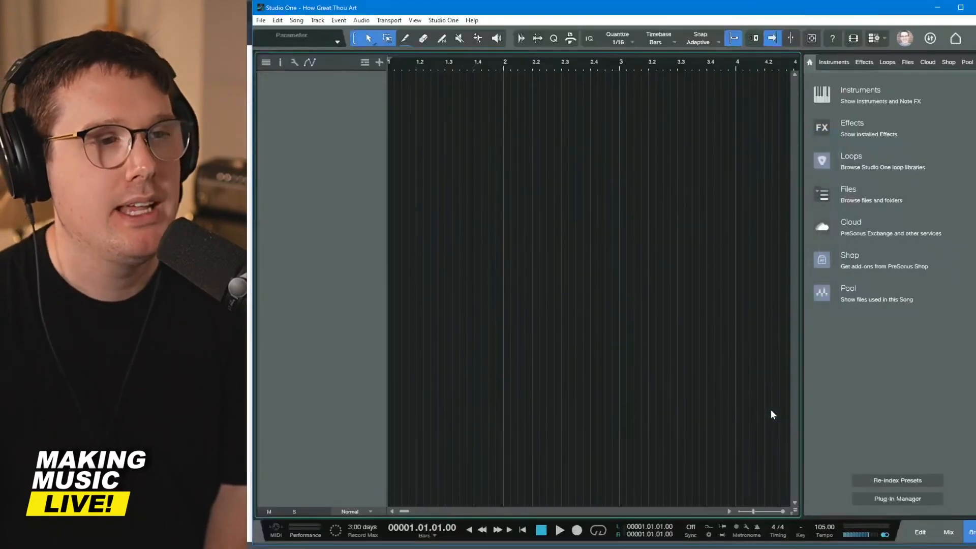